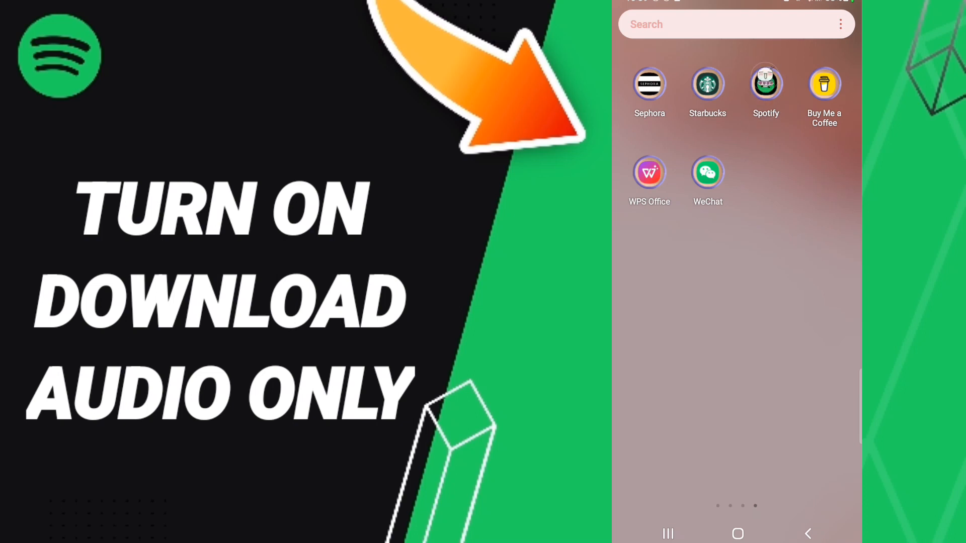
- Launch Spotify, go to Settings, and enable Video Podcasts 'Download audio only'
{"action": "left_click", "coordinate": [766, 83]}
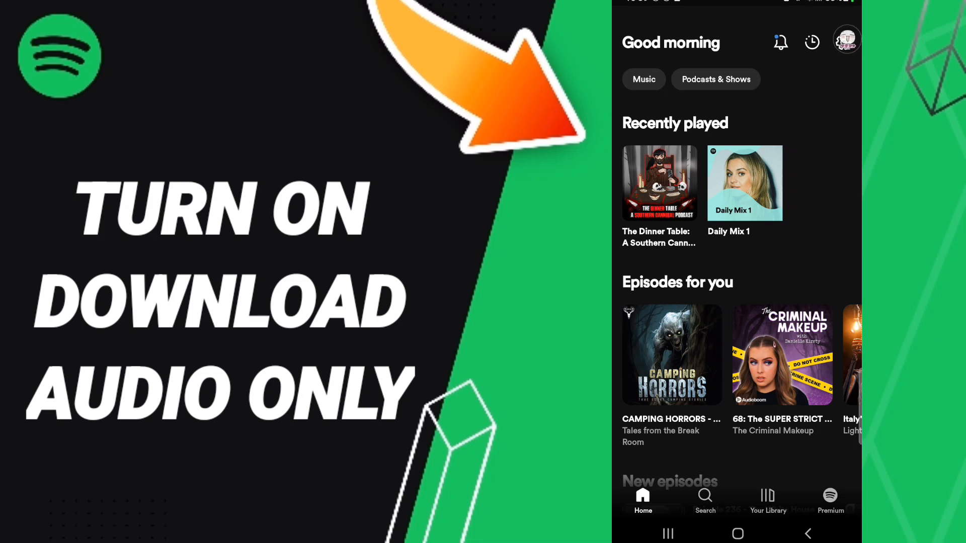
{"action": "left_click", "coordinate": [845, 39]}
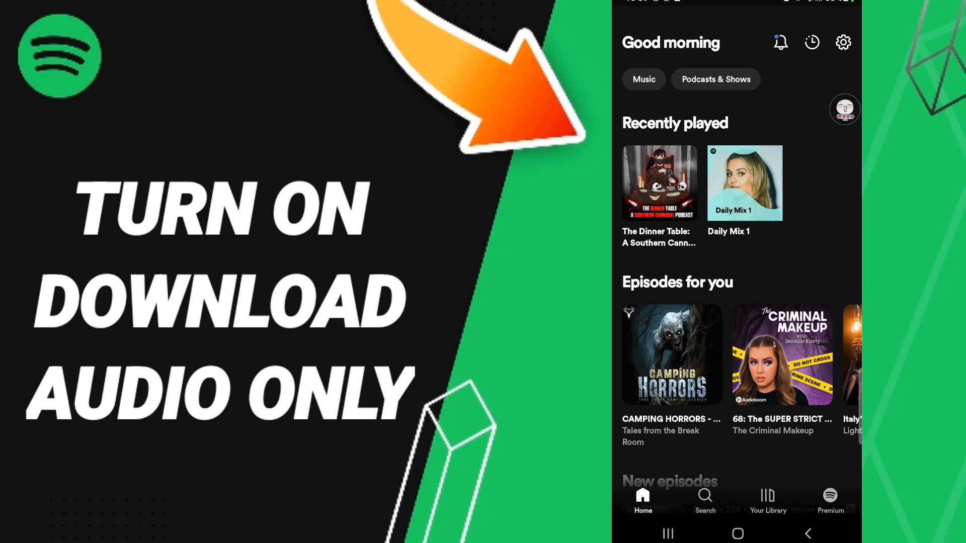
{"action": "left_click", "coordinate": [843, 42]}
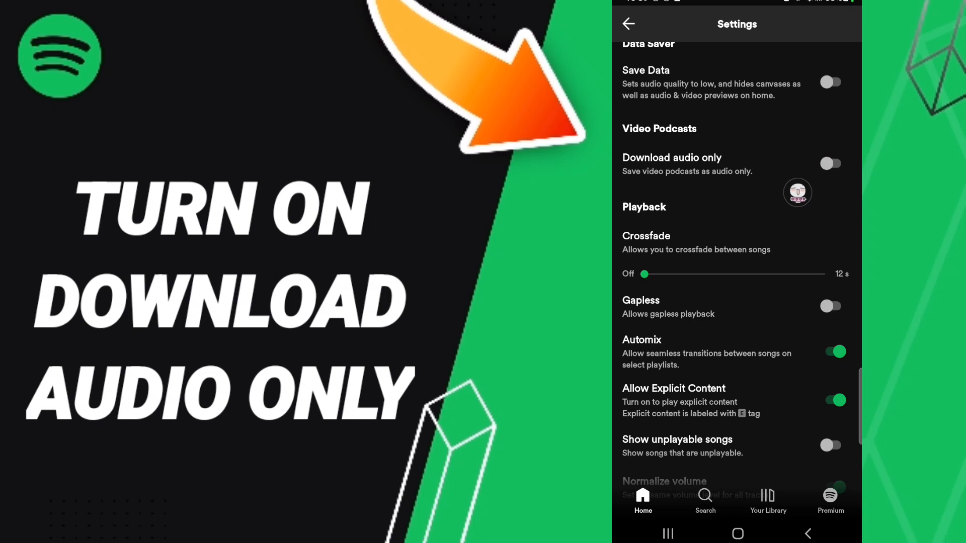
{"action": "left_click", "coordinate": [831, 163]}
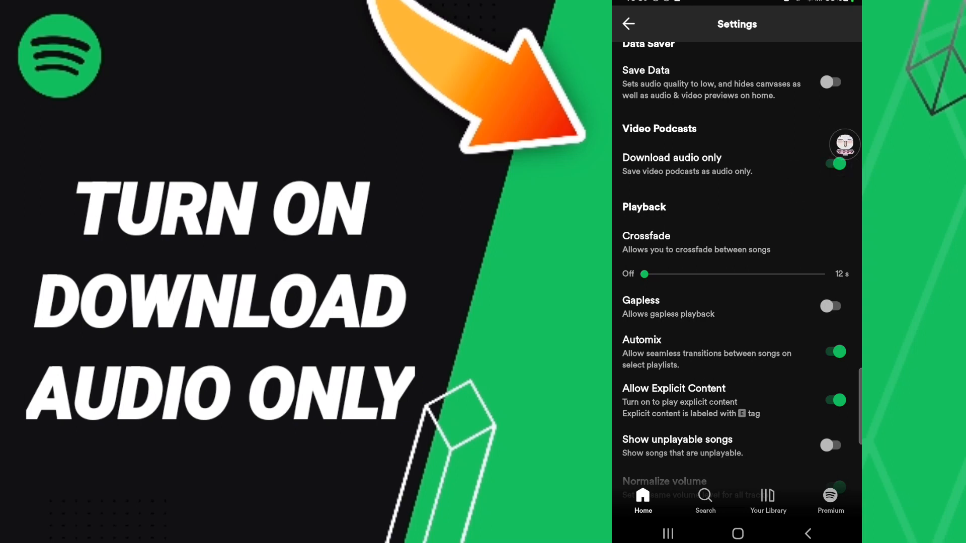